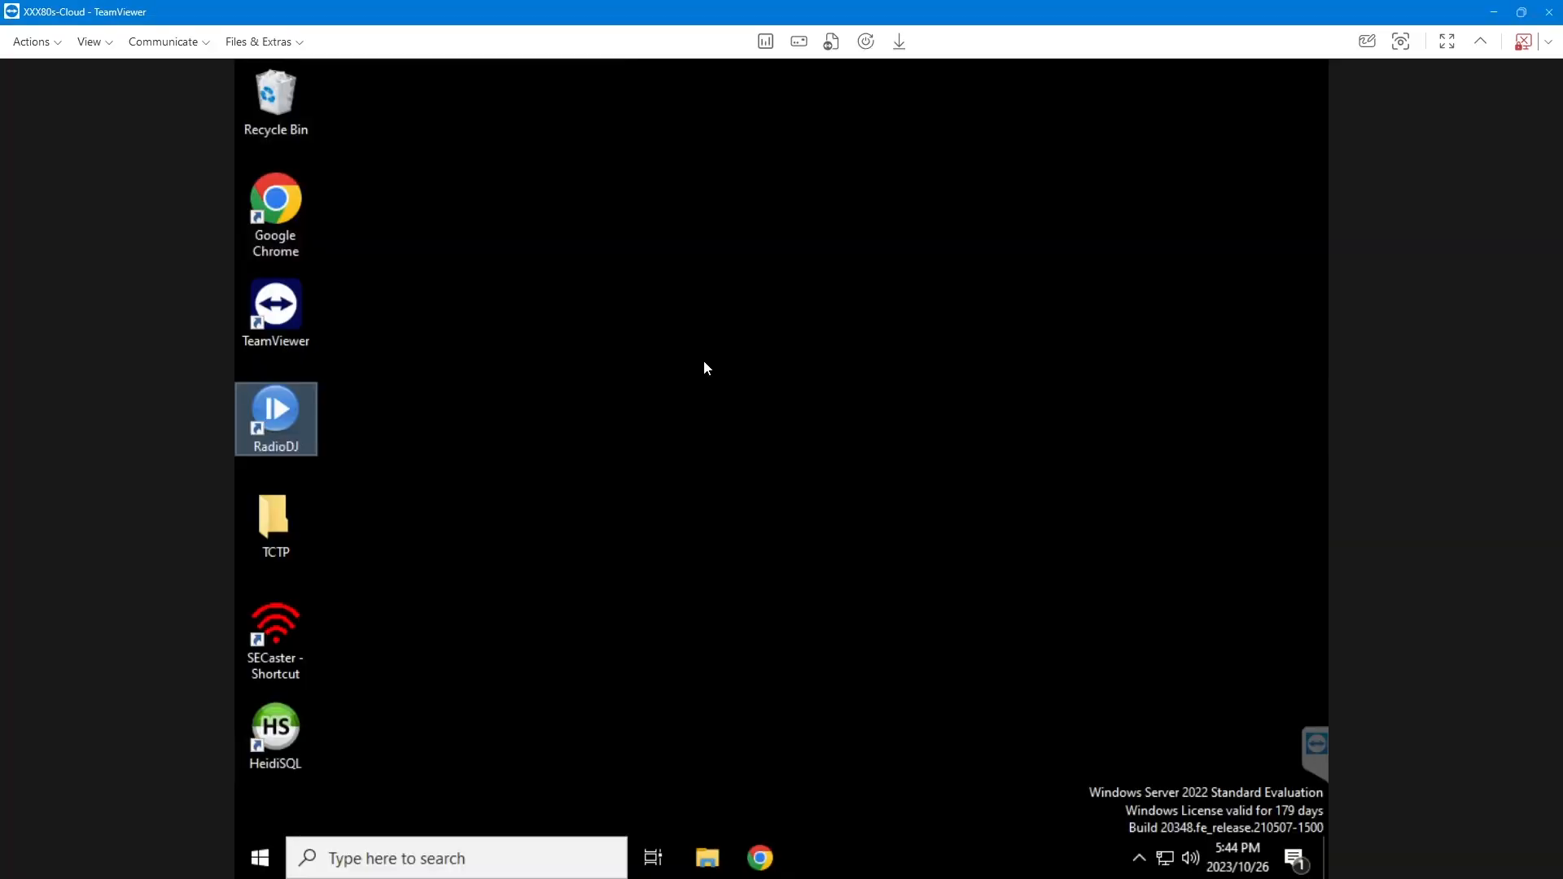
Launch RadioDJ from its desktop shortcut on the remote Windows Server VPS
double_click(275, 408)
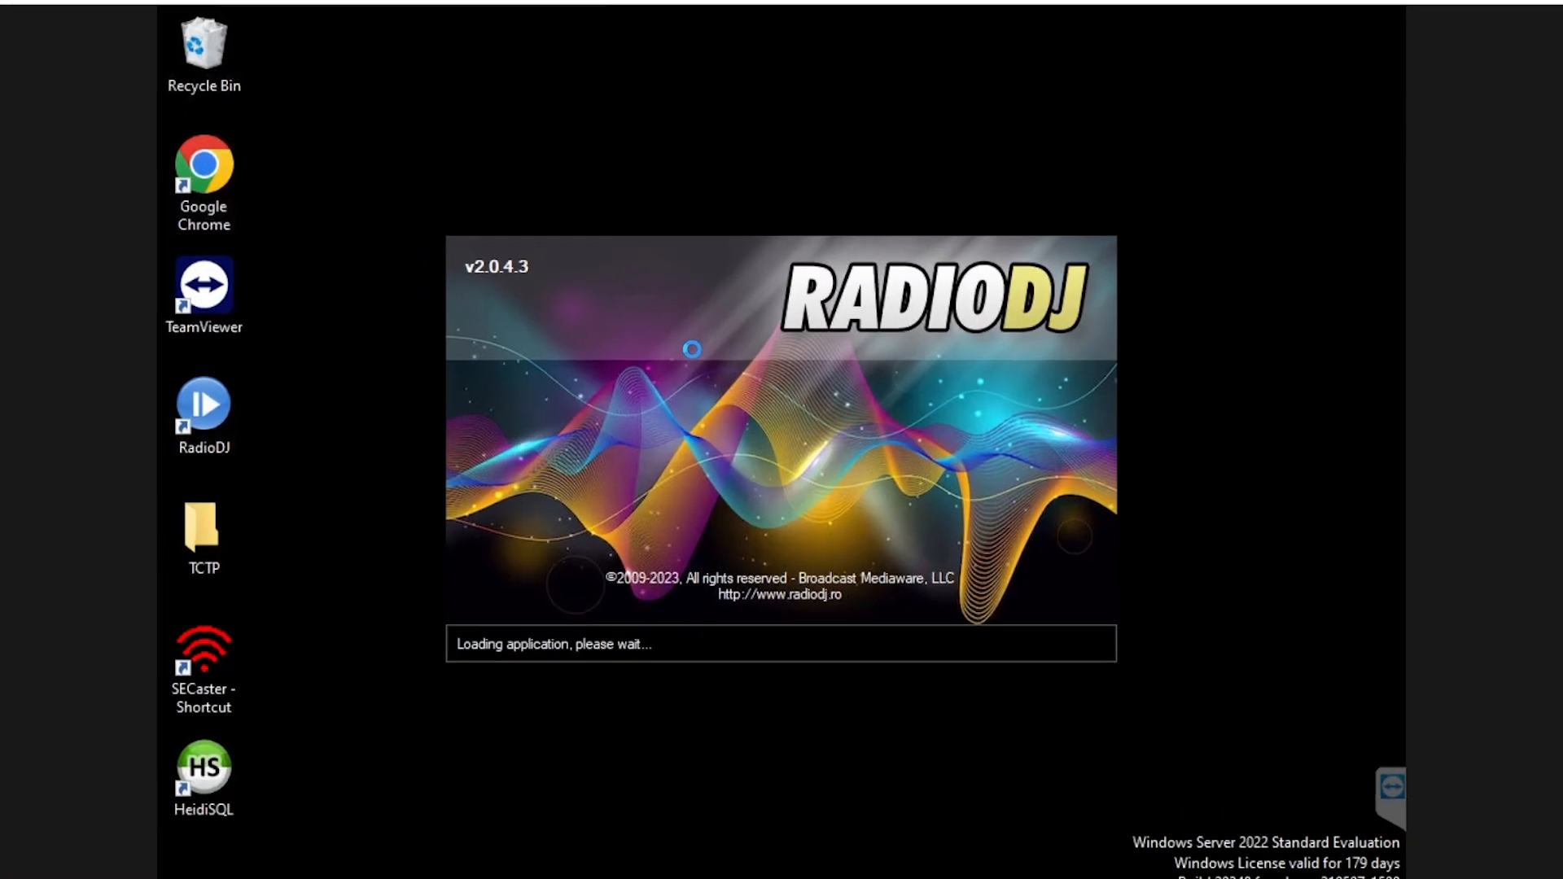